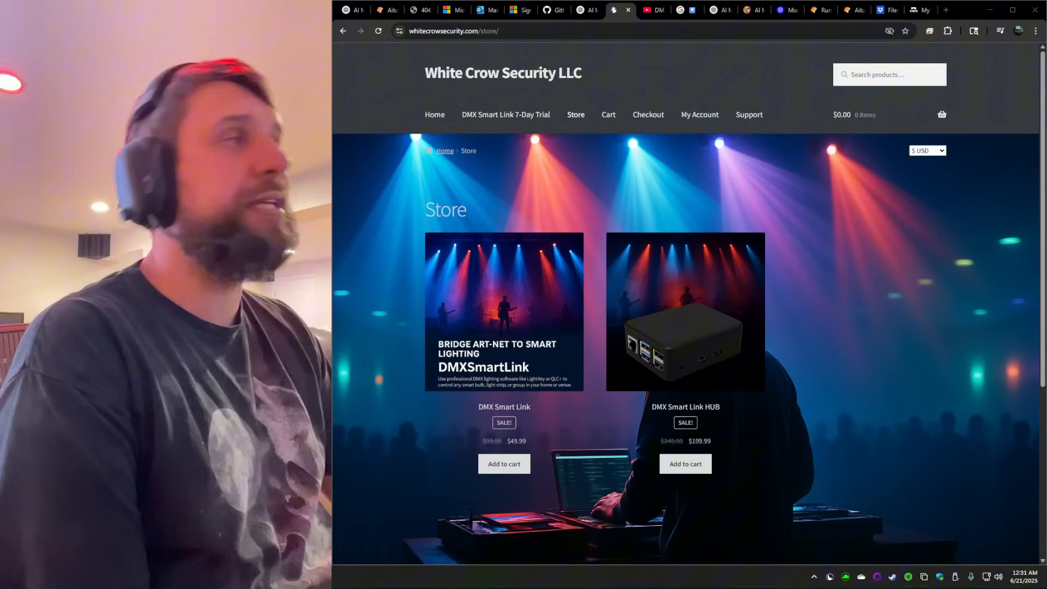
{"action": "mouse_move", "coordinate": [657, 9]}
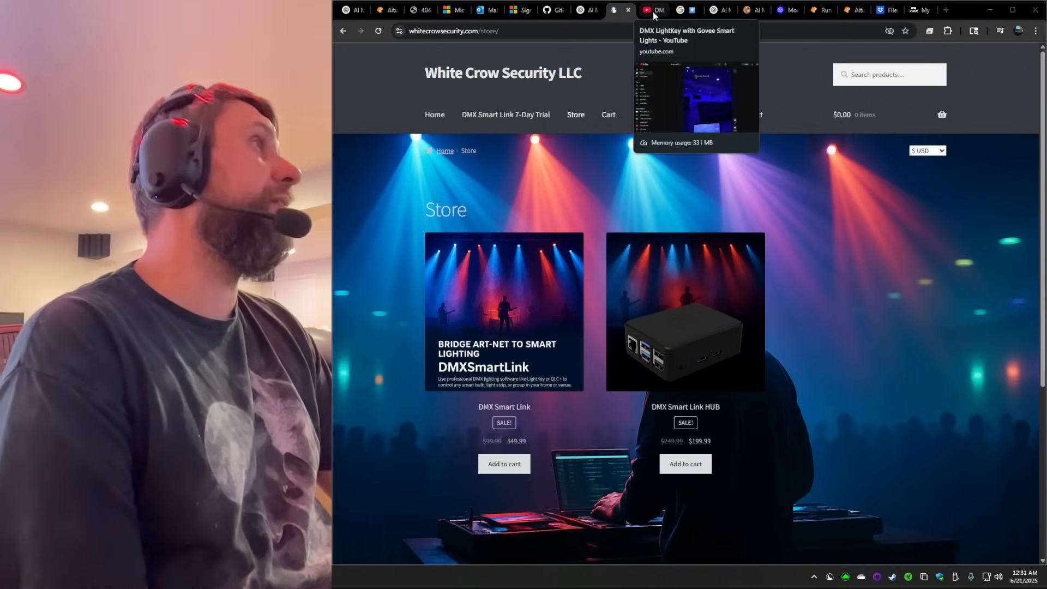
Switch to the YouTube tab playing the DMX LightKey with Govee Smart Lights short.
{"action": "left_click", "coordinate": [653, 9]}
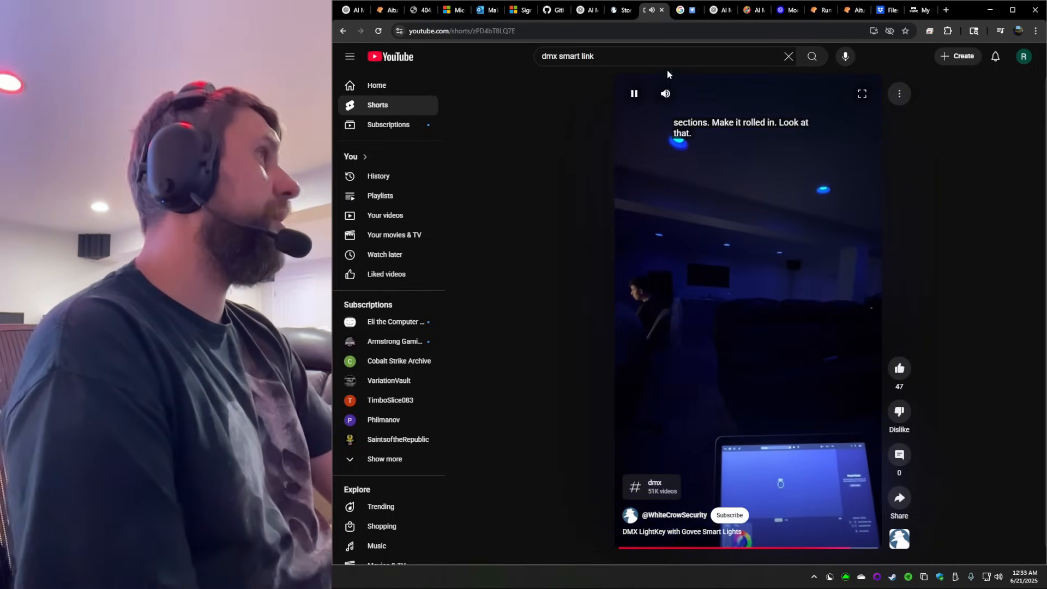
Return to the White Crow Security store tab listing DMX Smart Link and HUB.
{"action": "left_click", "coordinate": [644, 9]}
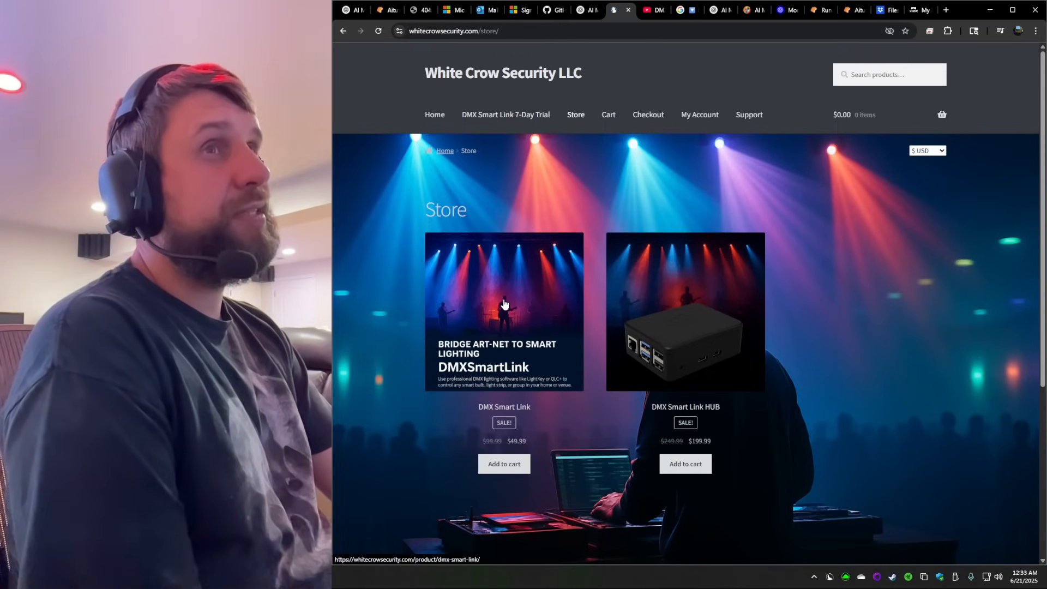
{"action": "mouse_move", "coordinate": [508, 321]}
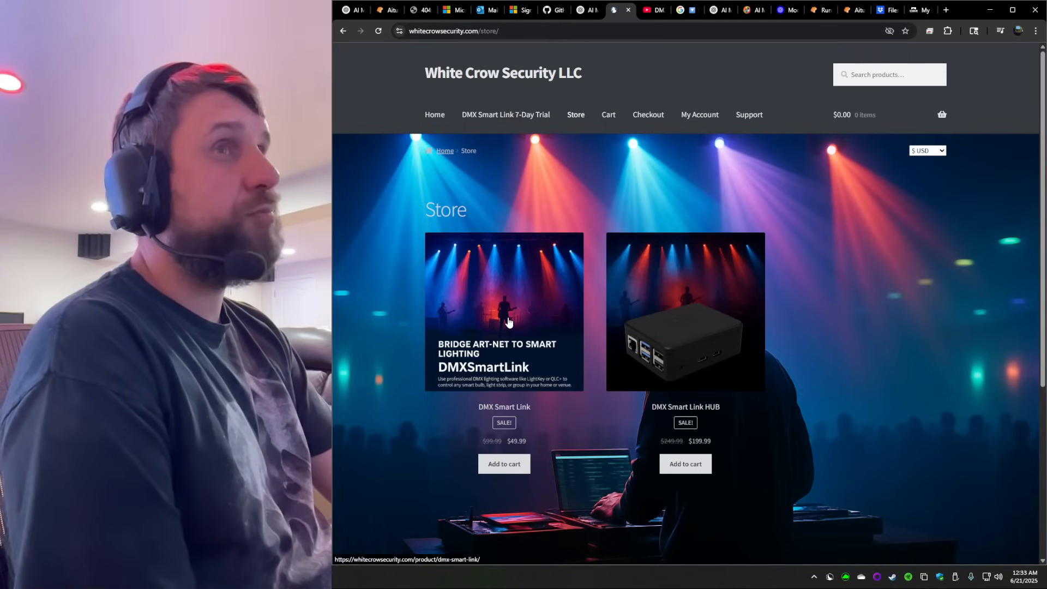
{"action": "mouse_move", "coordinate": [680, 306]}
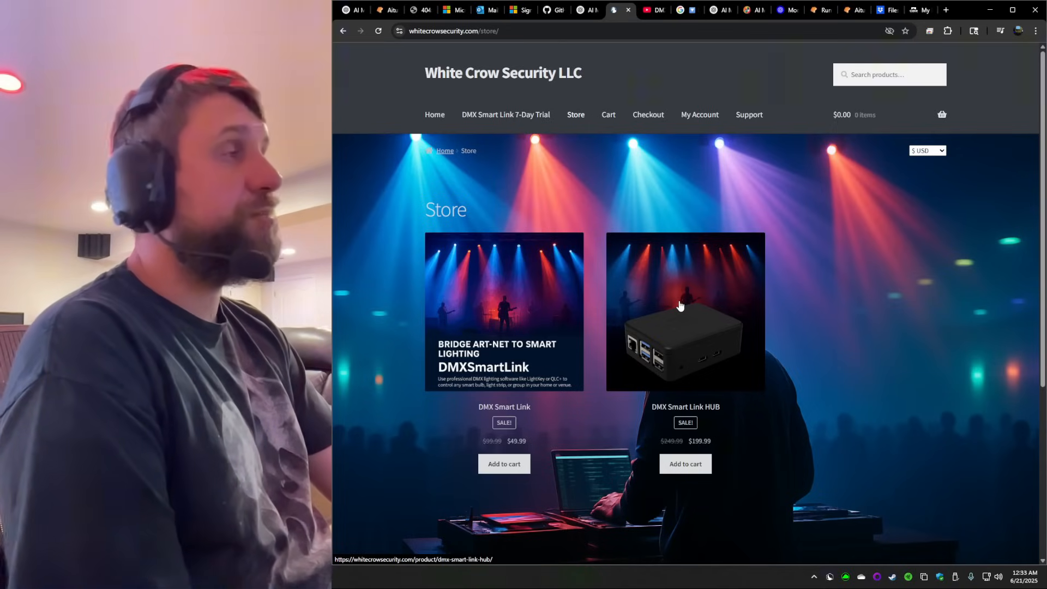
{"action": "mouse_move", "coordinate": [598, 318]}
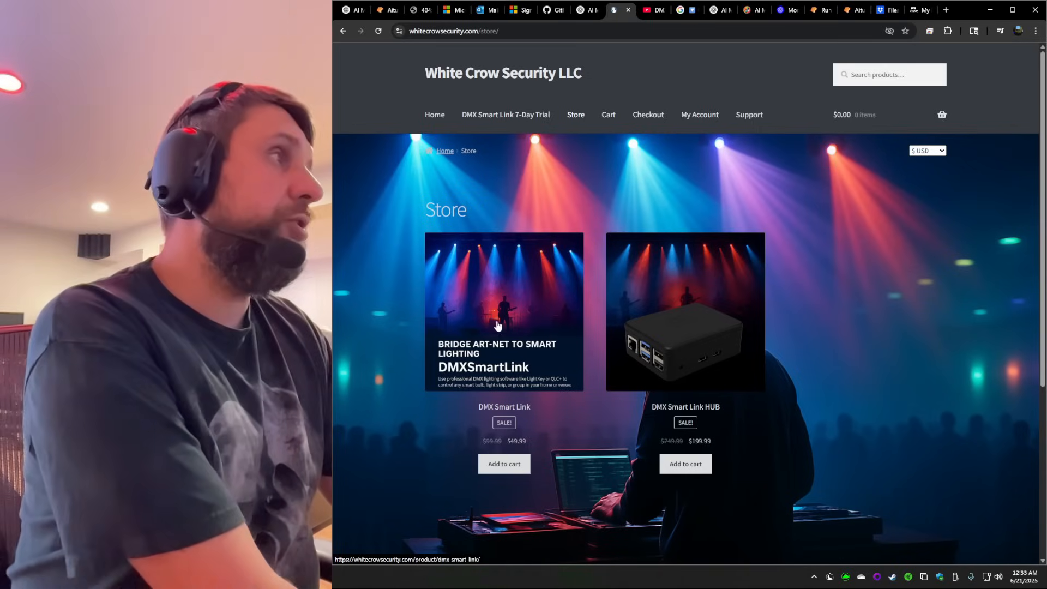
{"action": "mouse_move", "coordinate": [530, 314]}
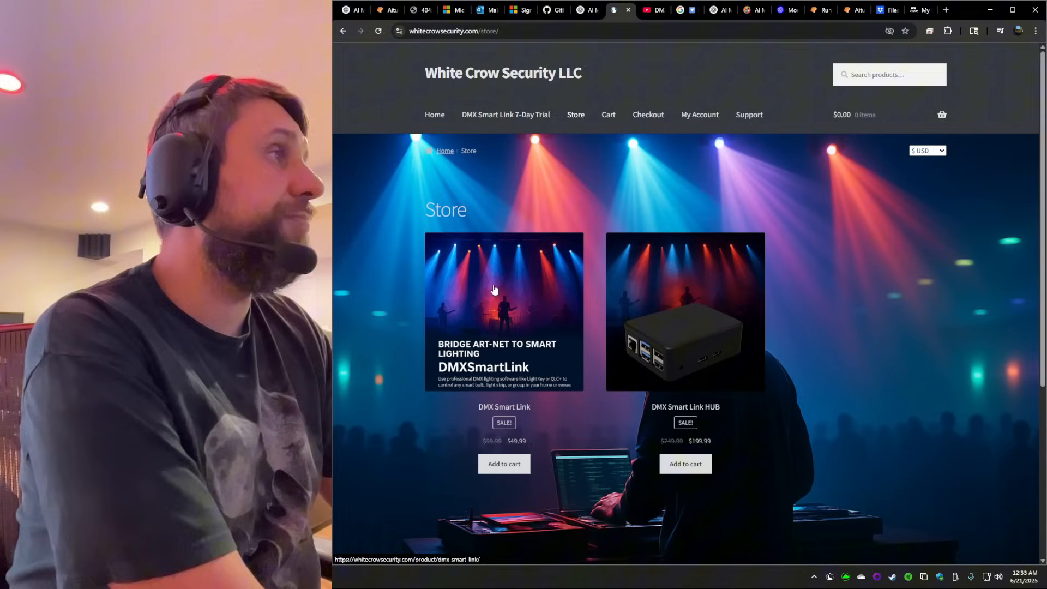
{"action": "mouse_move", "coordinate": [499, 310]}
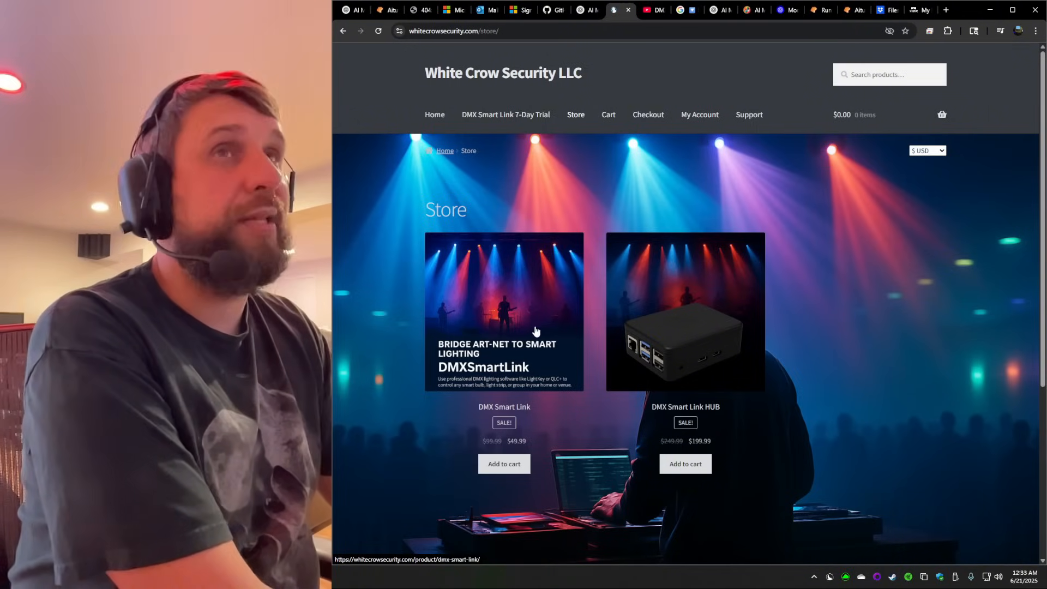
{"action": "mouse_move", "coordinate": [526, 298]}
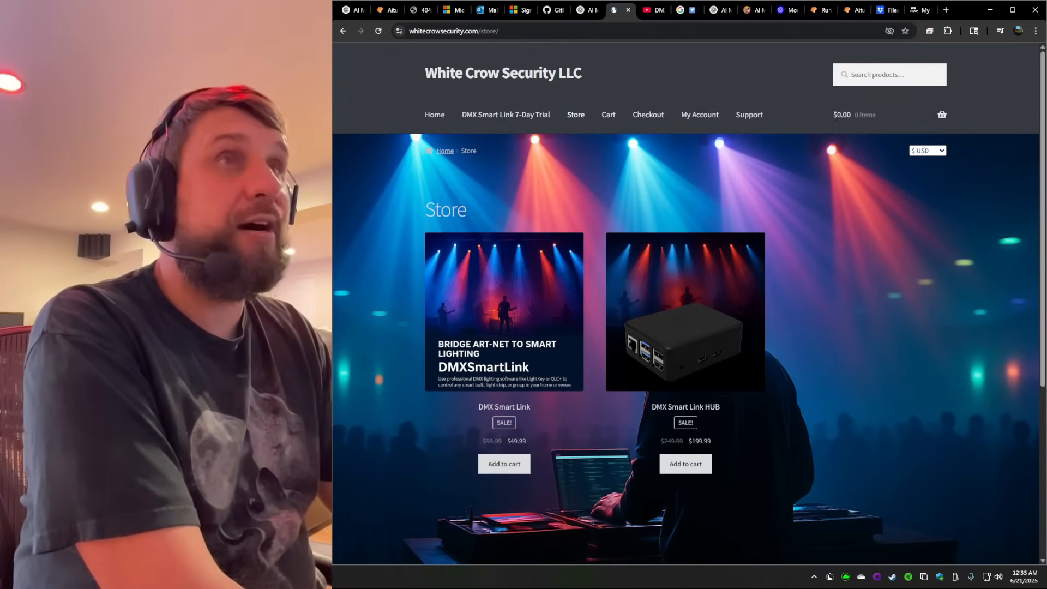
Visit Home, the 7-Day Trial page, then Store, and open the $49.99 DMX Smart Link product.
{"action": "left_click", "coordinate": [433, 114]}
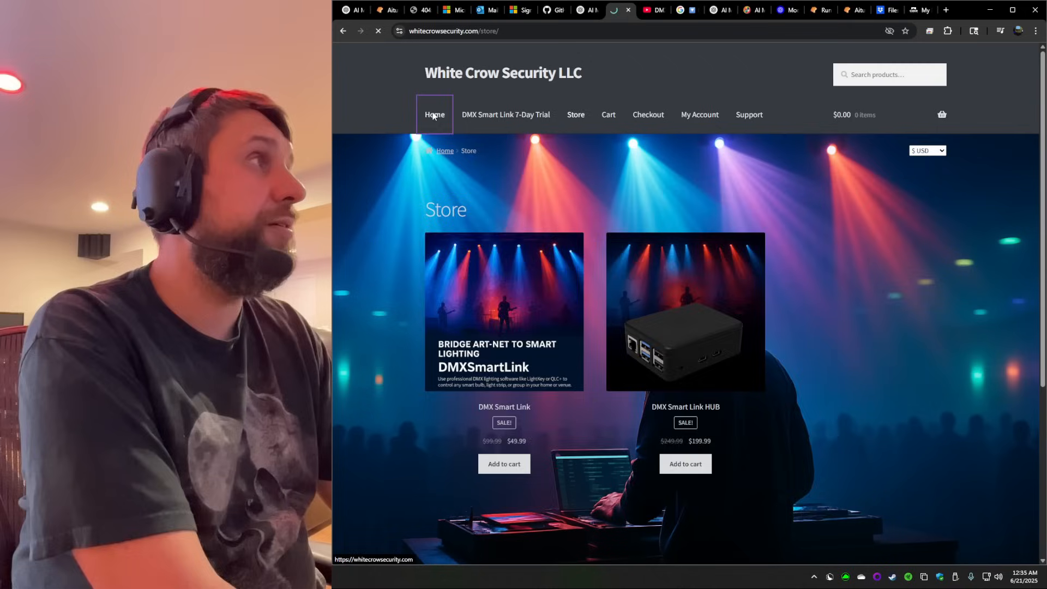
{"action": "left_click", "coordinate": [434, 114]}
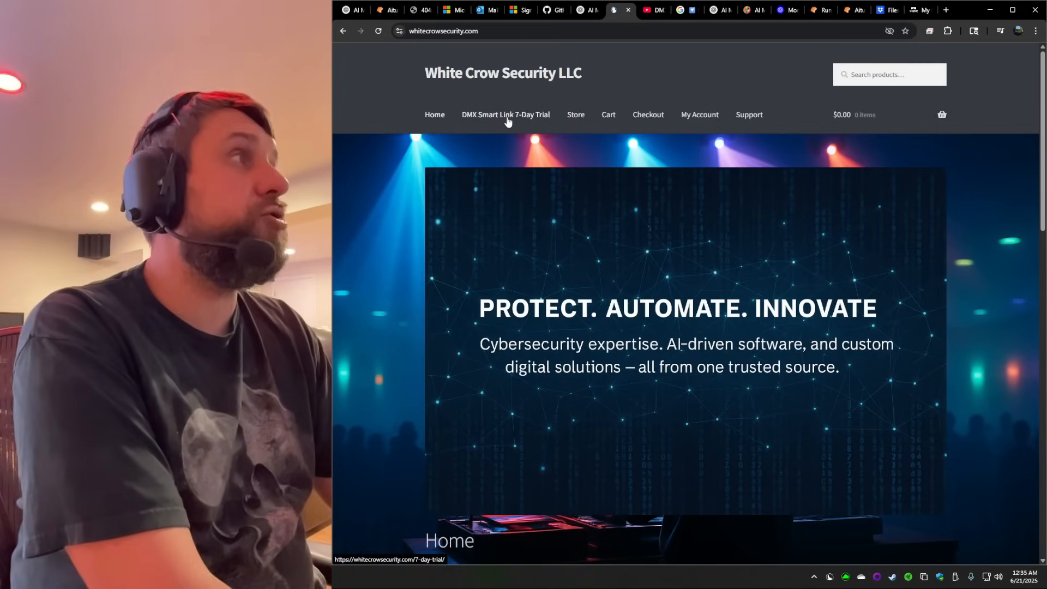
{"action": "left_click", "coordinate": [505, 114]}
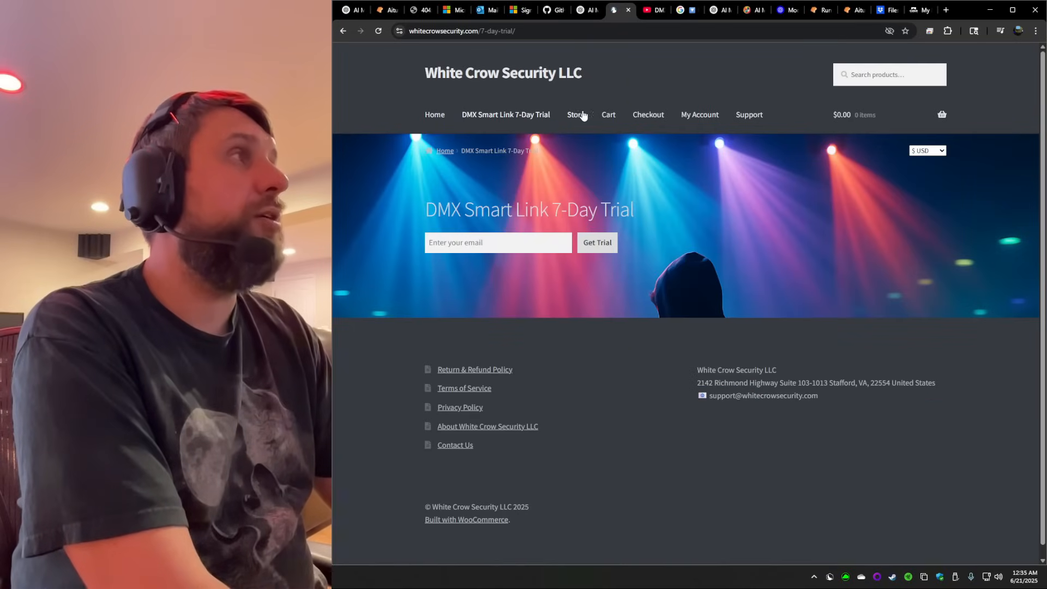
{"action": "left_click", "coordinate": [574, 114]}
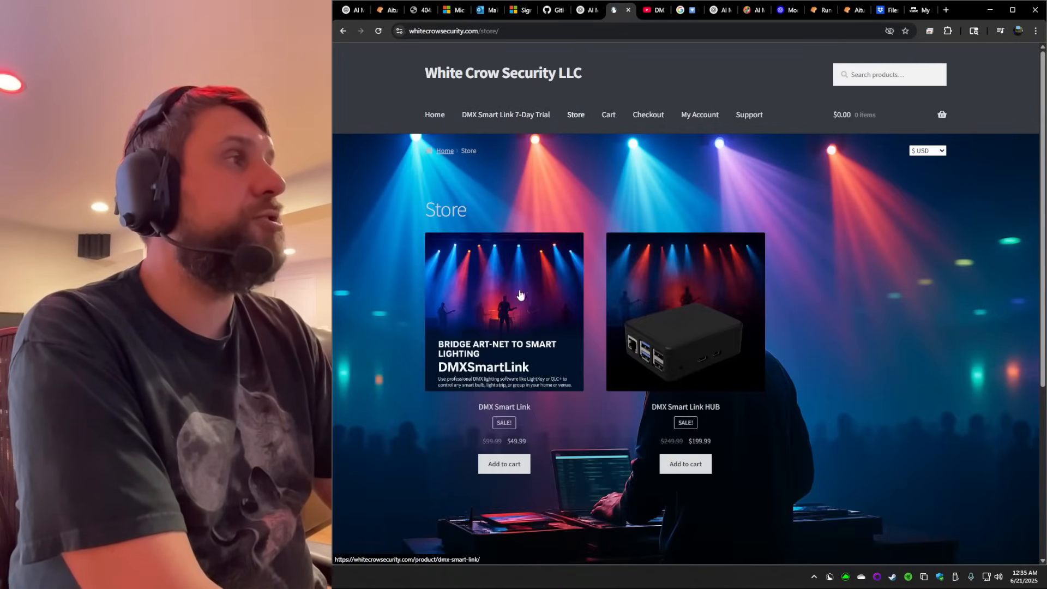
{"action": "left_click", "coordinate": [503, 311]}
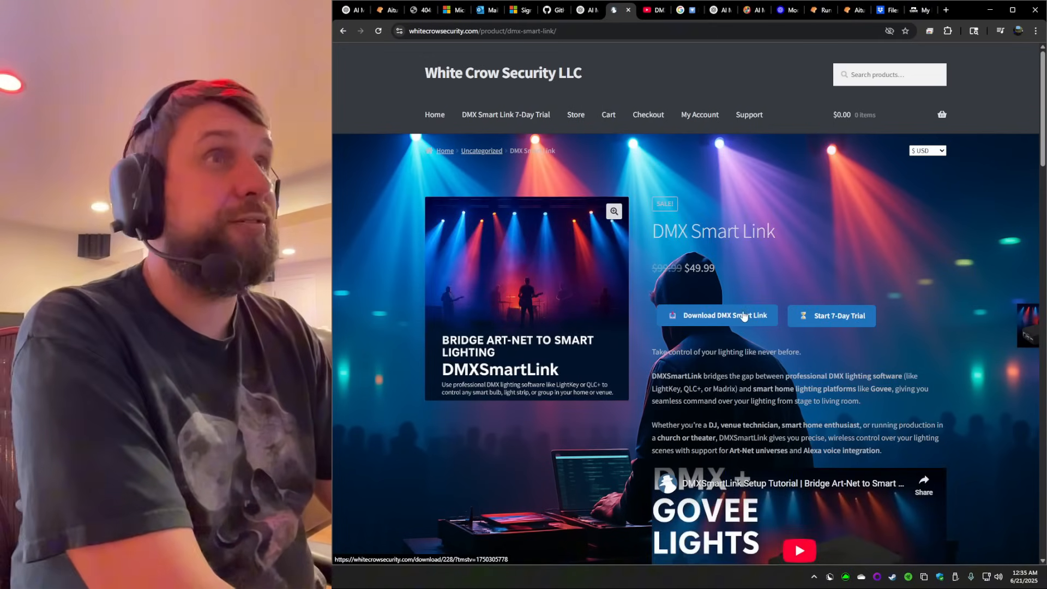
{"action": "mouse_move", "coordinate": [838, 315]}
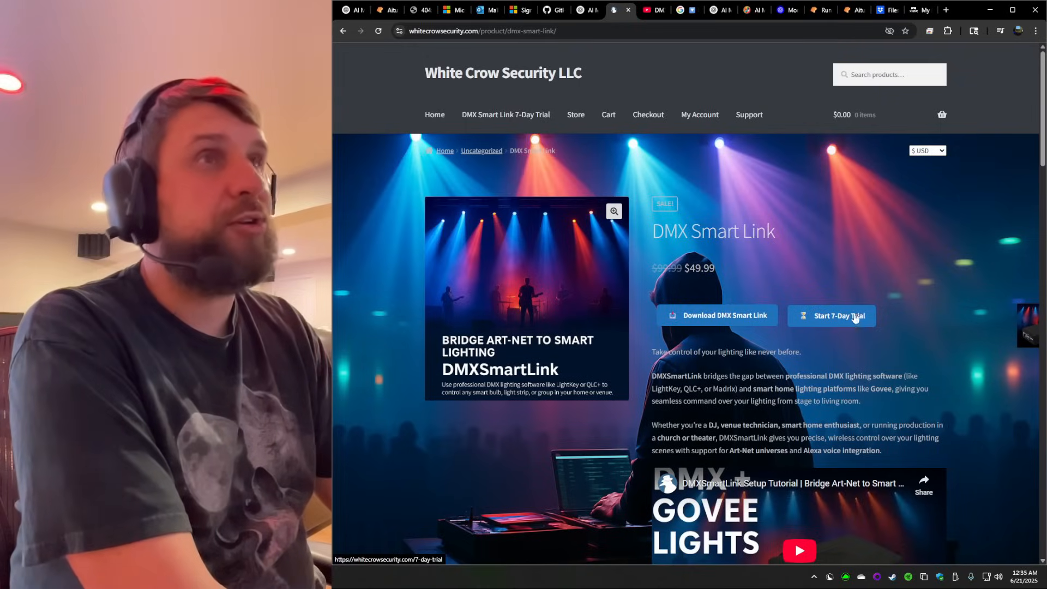
Submit the company support email for a 7-Day Trial, yielding the trial_already_used error.
{"action": "left_click", "coordinate": [831, 315]}
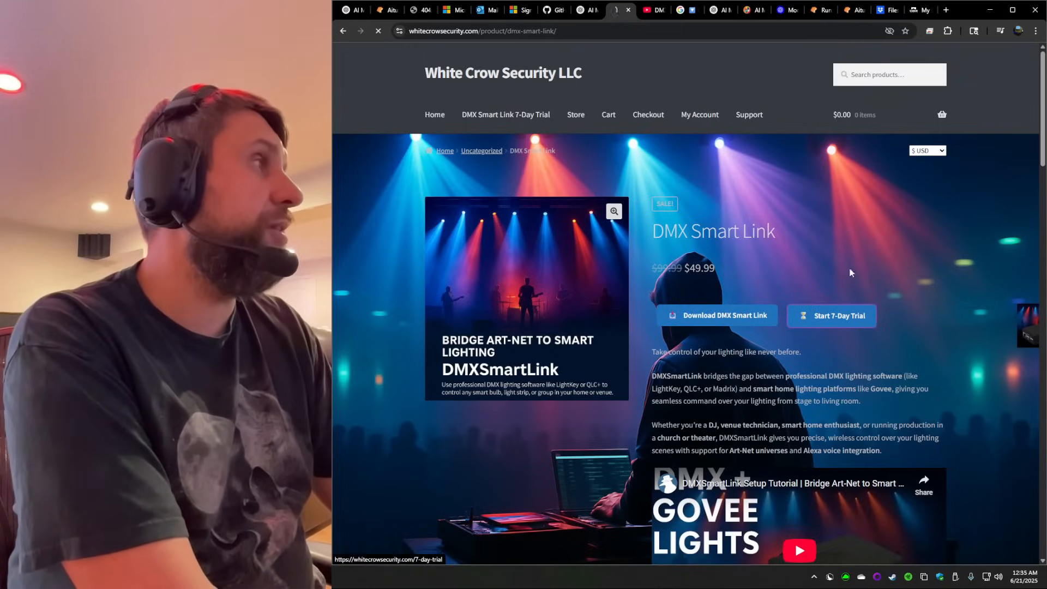
{"action": "left_click", "coordinate": [830, 315]}
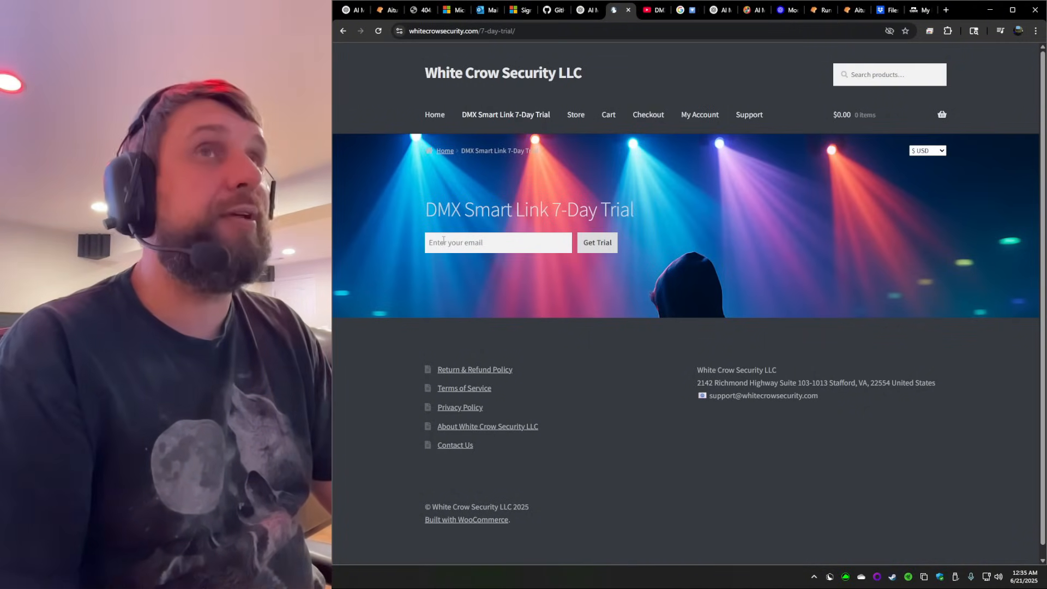
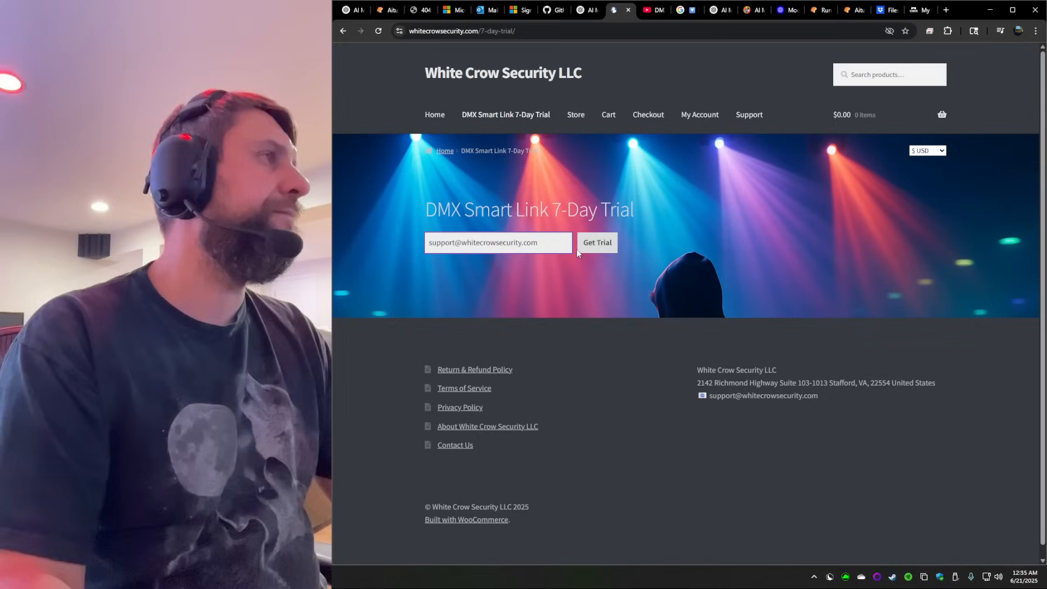
{"action": "left_click", "coordinate": [595, 242]}
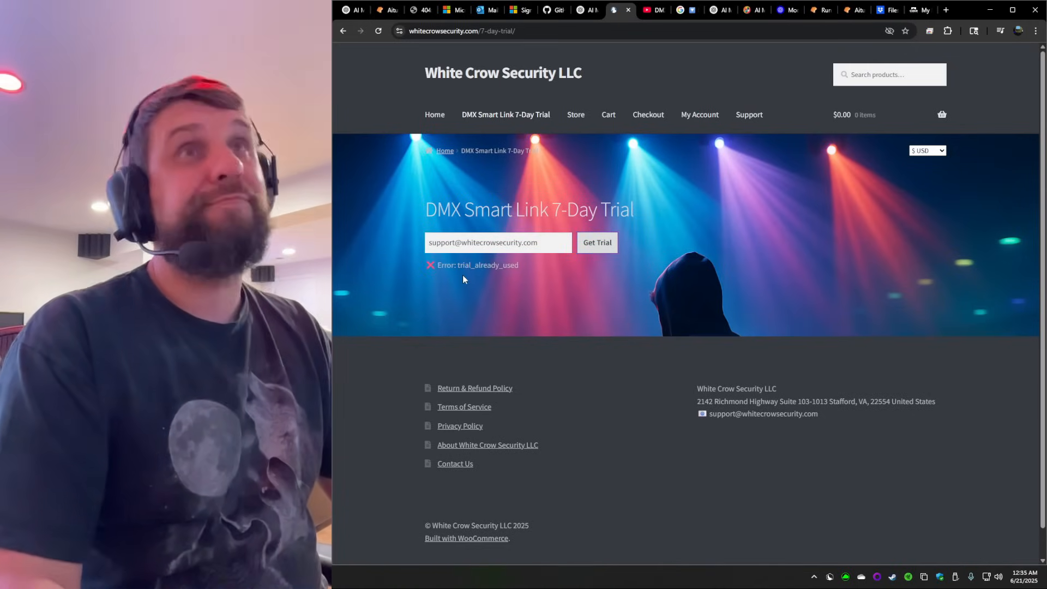
{"action": "mouse_move", "coordinate": [357, 229]}
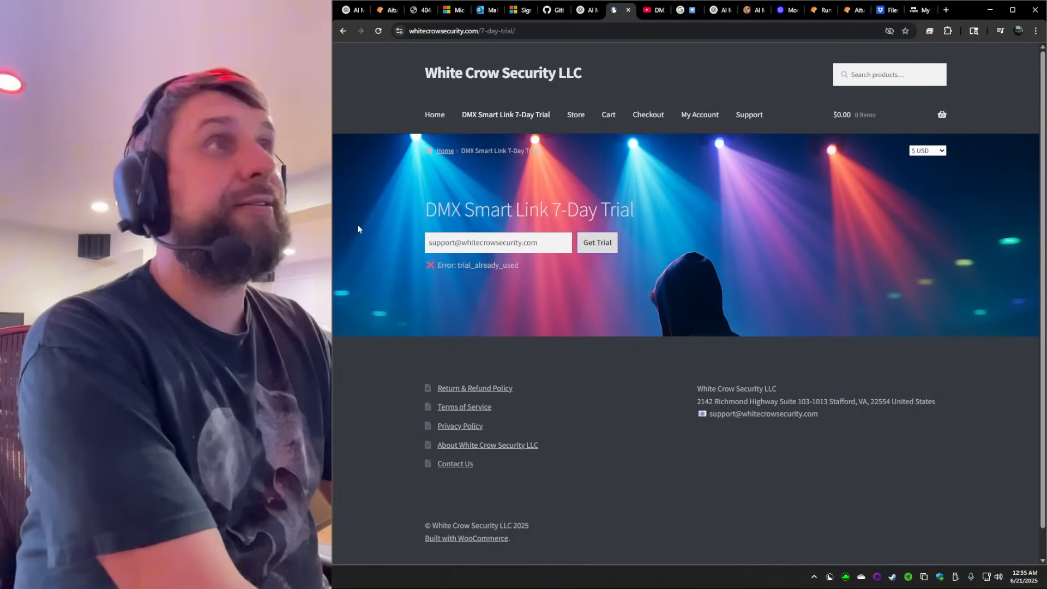